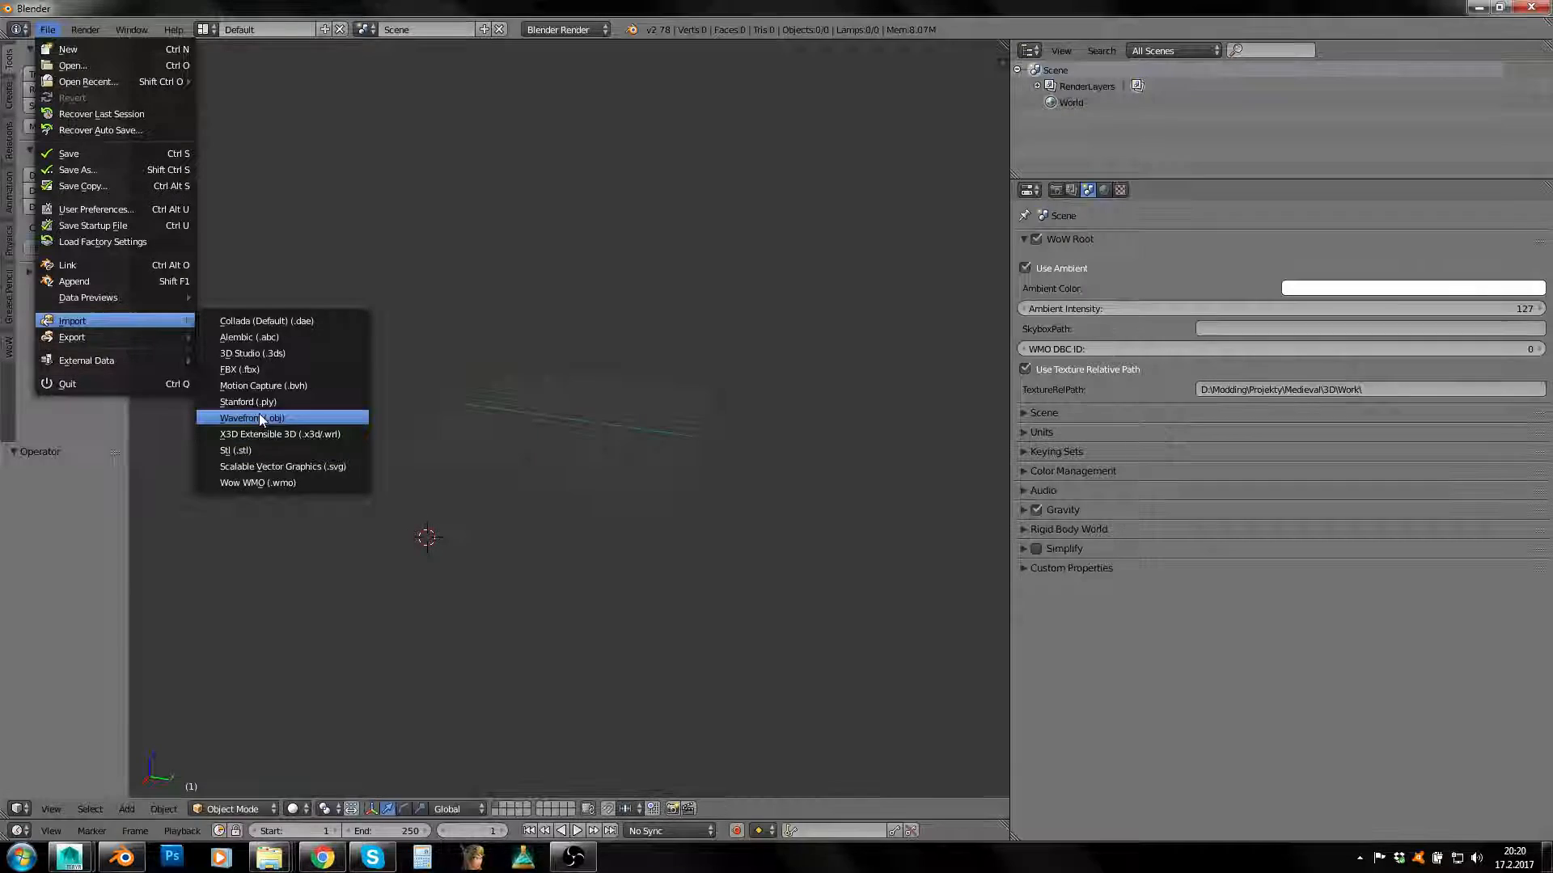
Choose Wavefront (.obj) from the File > Import menu
click(251, 418)
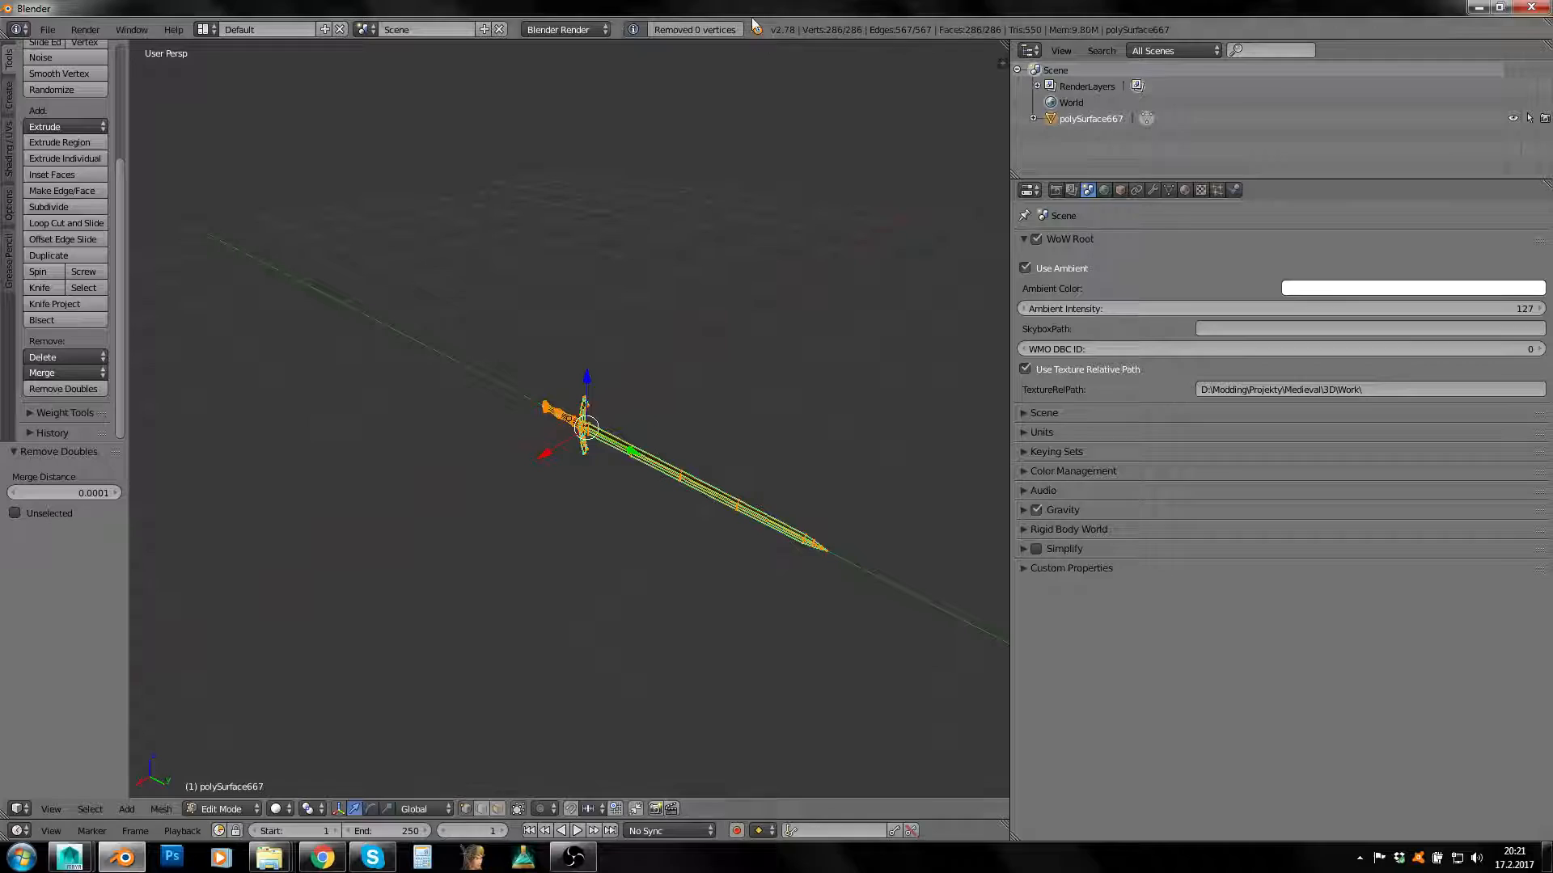
Import the longsword OBJ and remove its duplicate vertices in Edit Mode
click(223, 809)
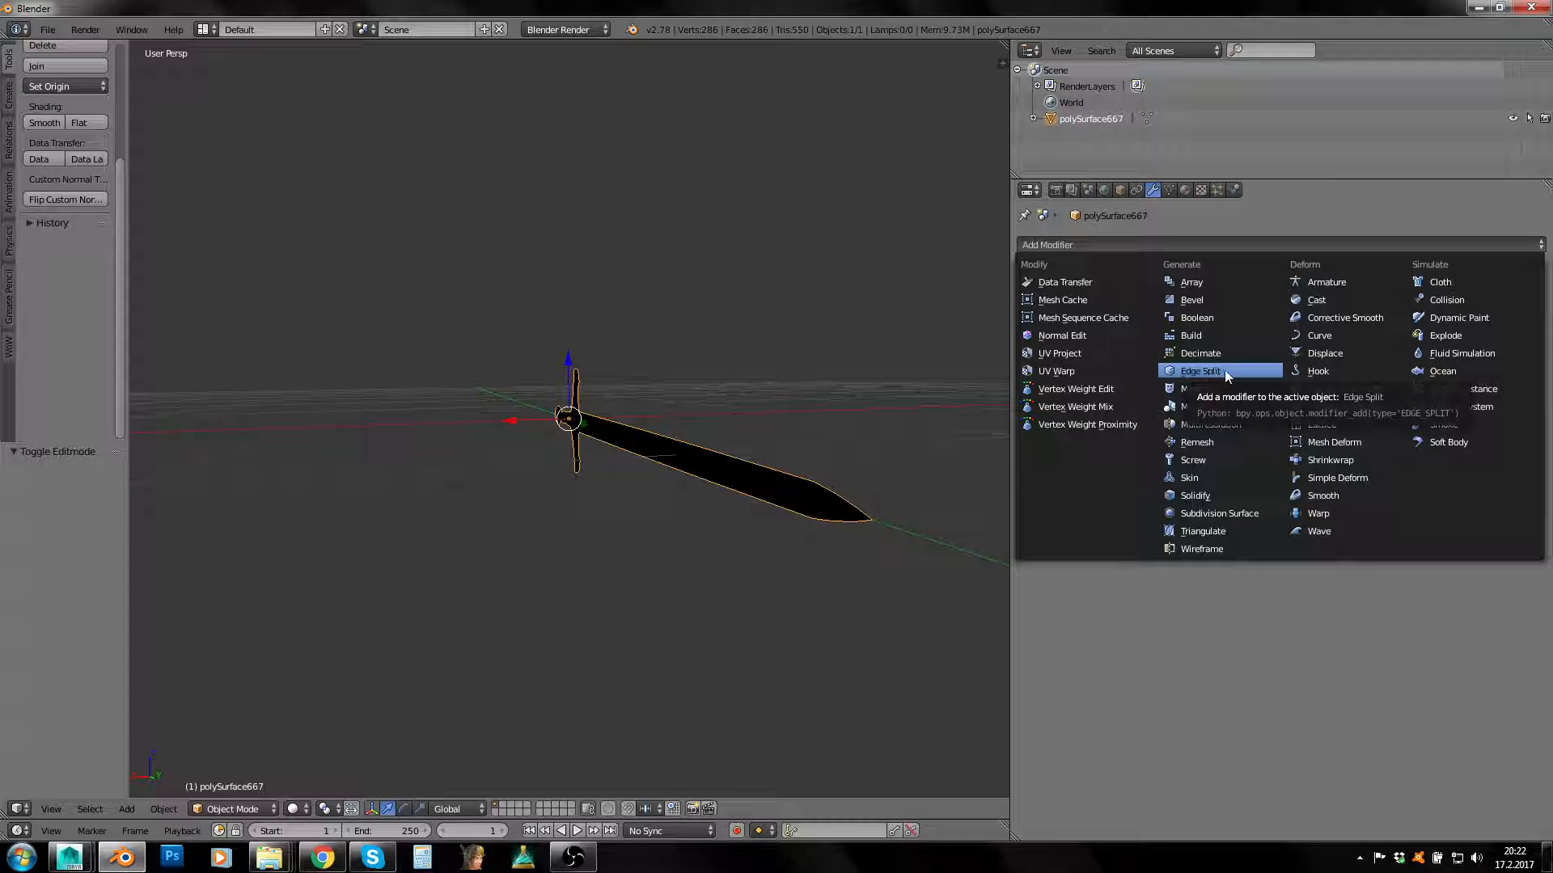
Choose Edge Split from the sword's Add Modifier list
click(1200, 370)
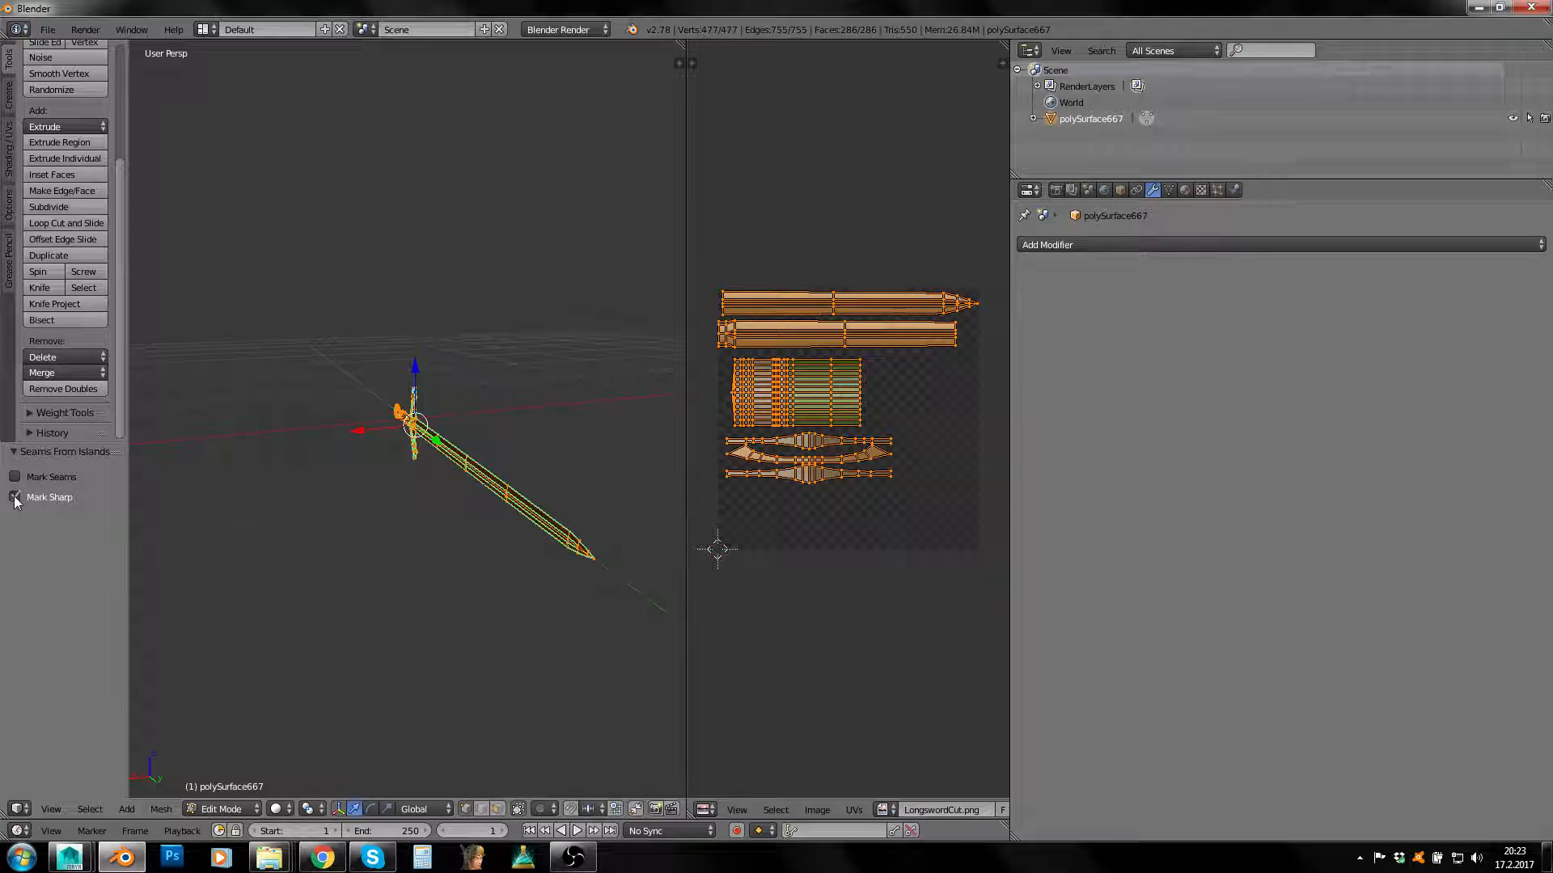
Run Seams From Islands with Mark Sharp enabled on the sword's UVs
click(14, 498)
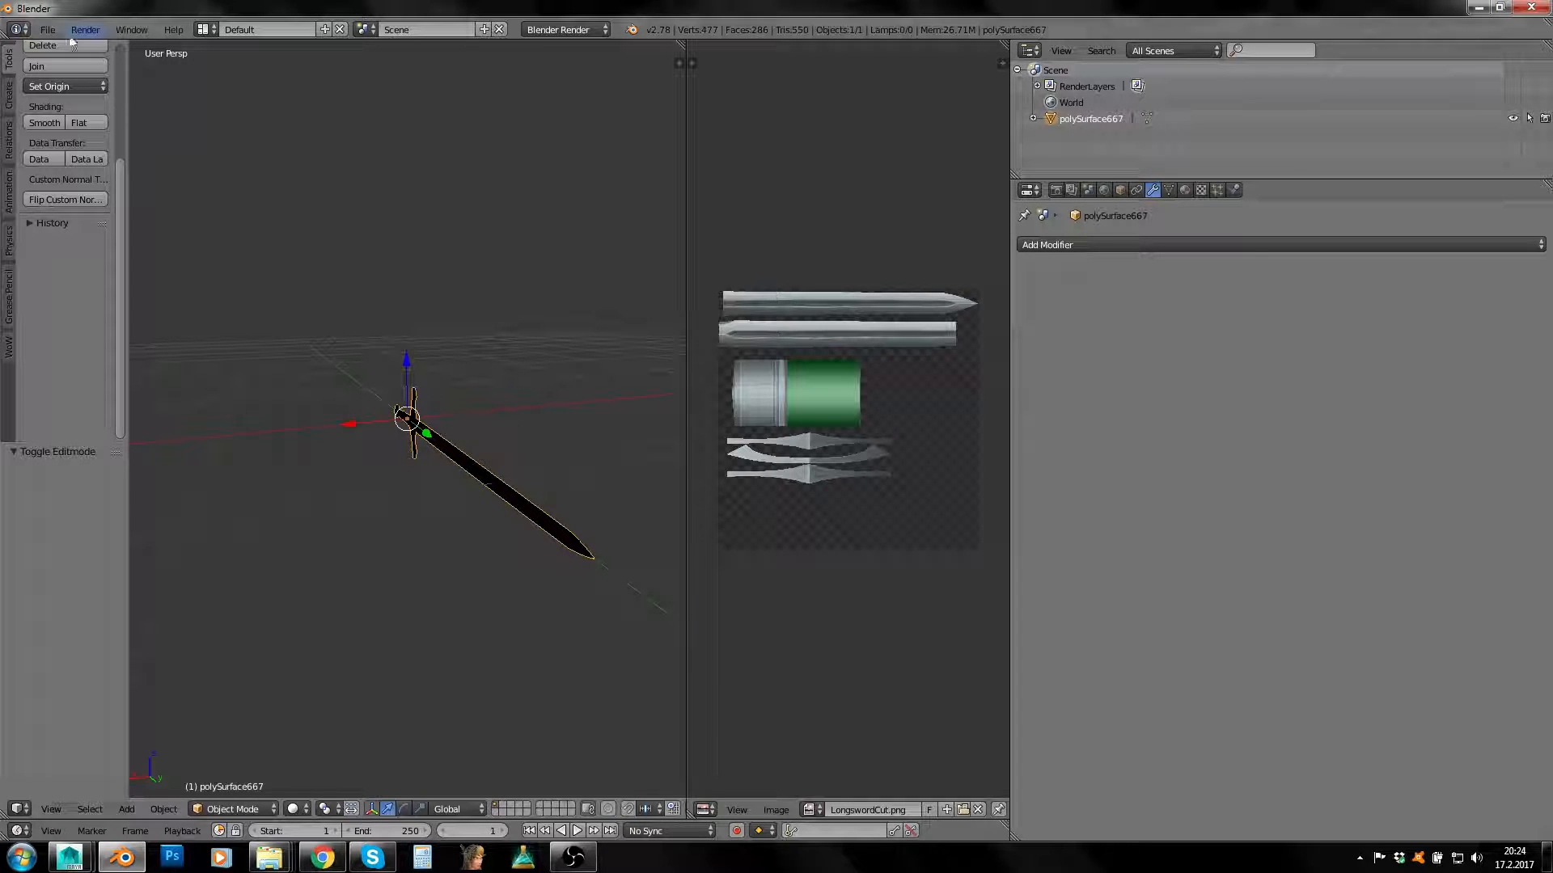
Pick Wavefront (.obj) from the File > Export menu
click(47, 29)
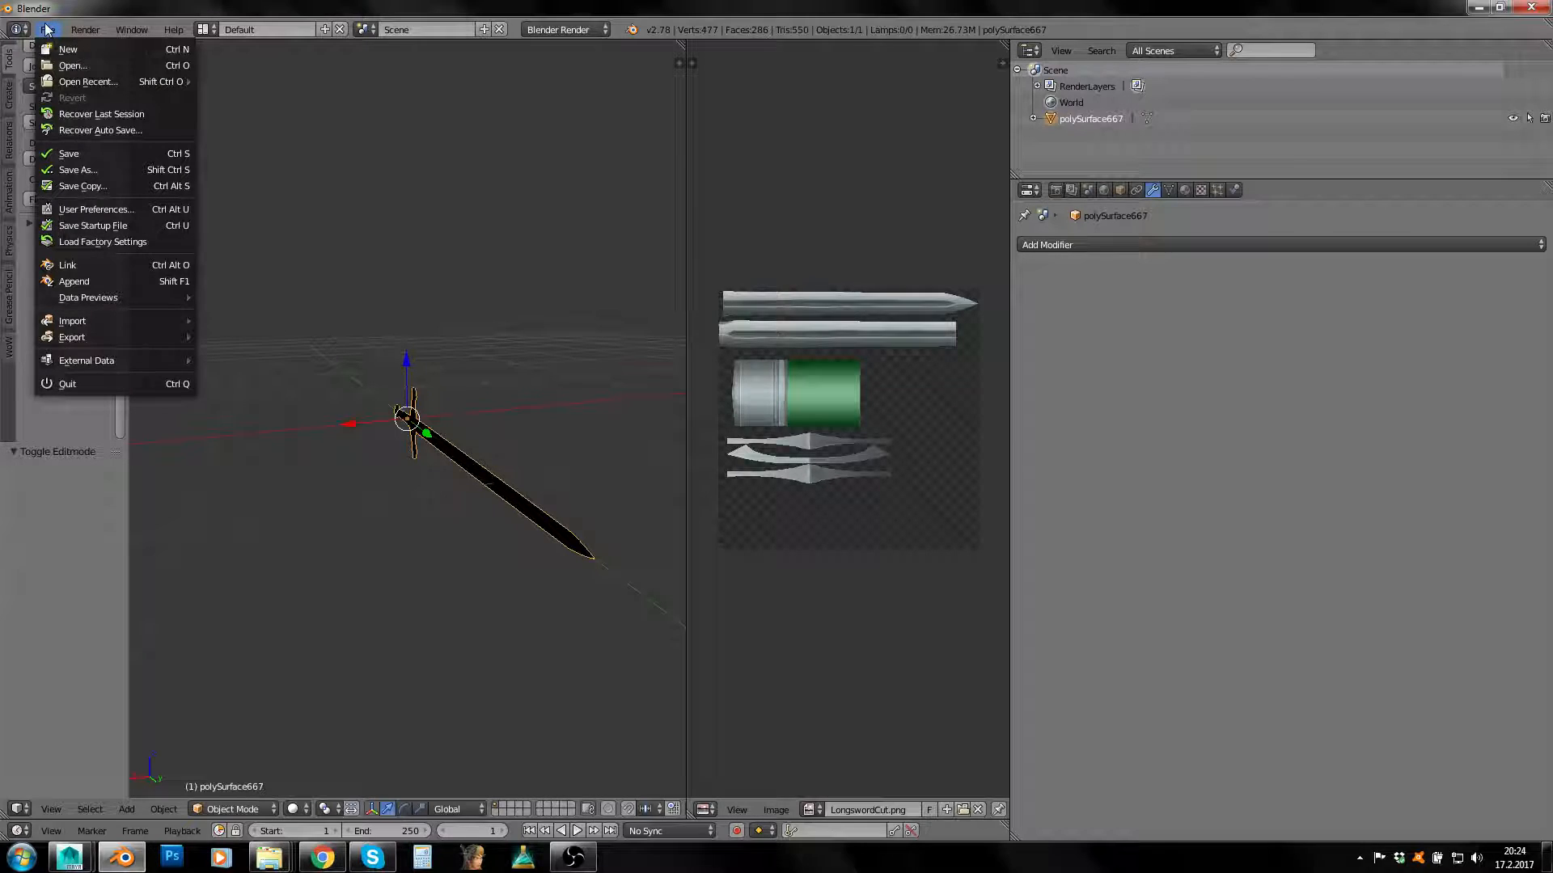
click(71, 336)
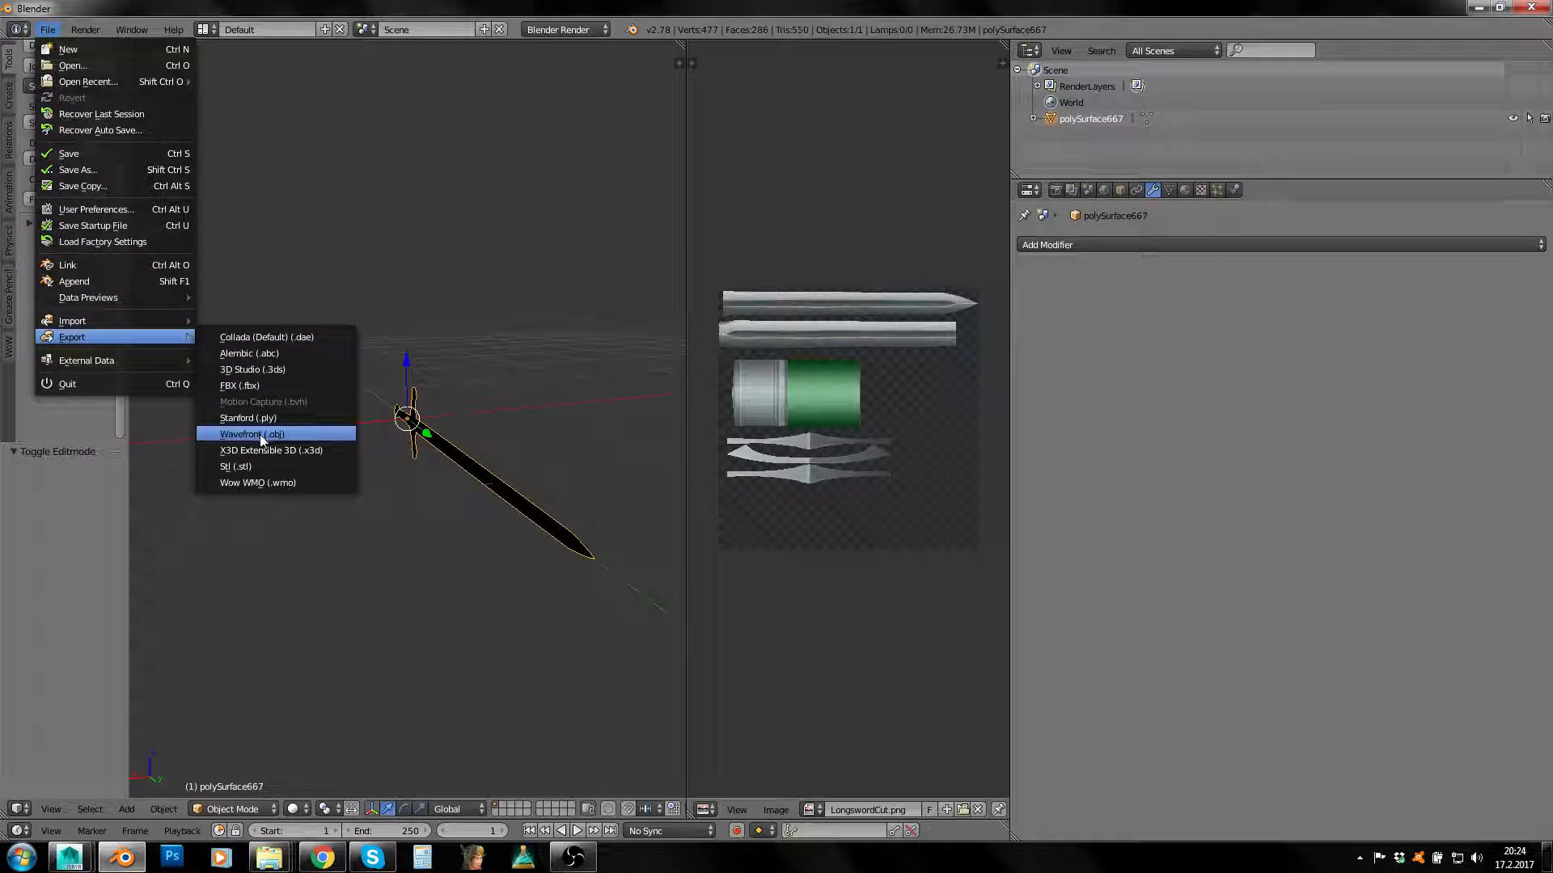
click(249, 433)
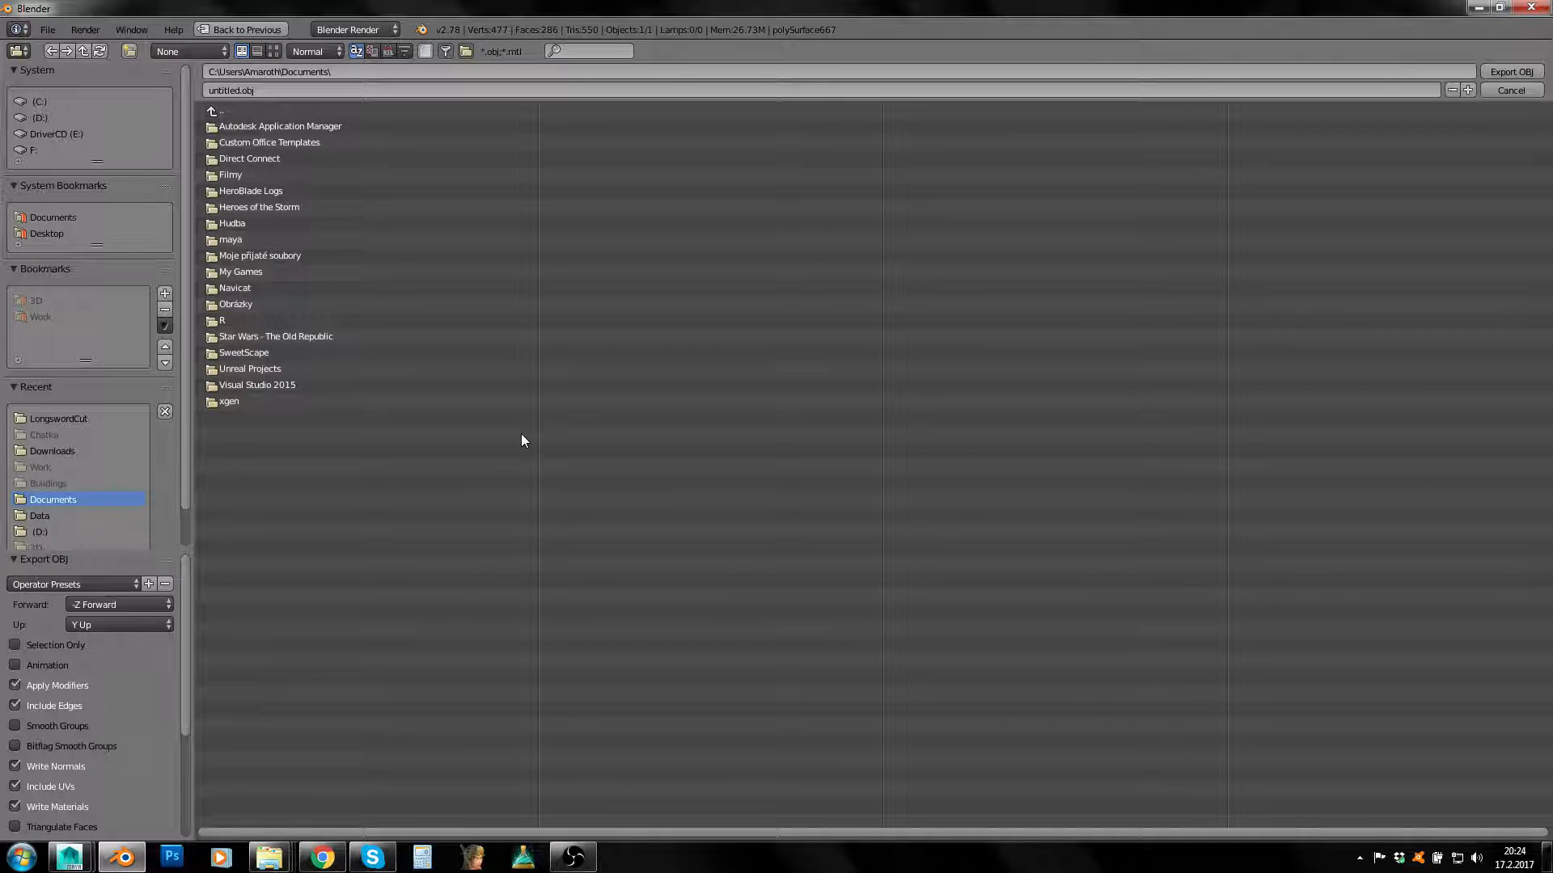
Export LongswordCut.obj with Forward X, Up Z, triangulated faces and OBJ groups
click(58, 418)
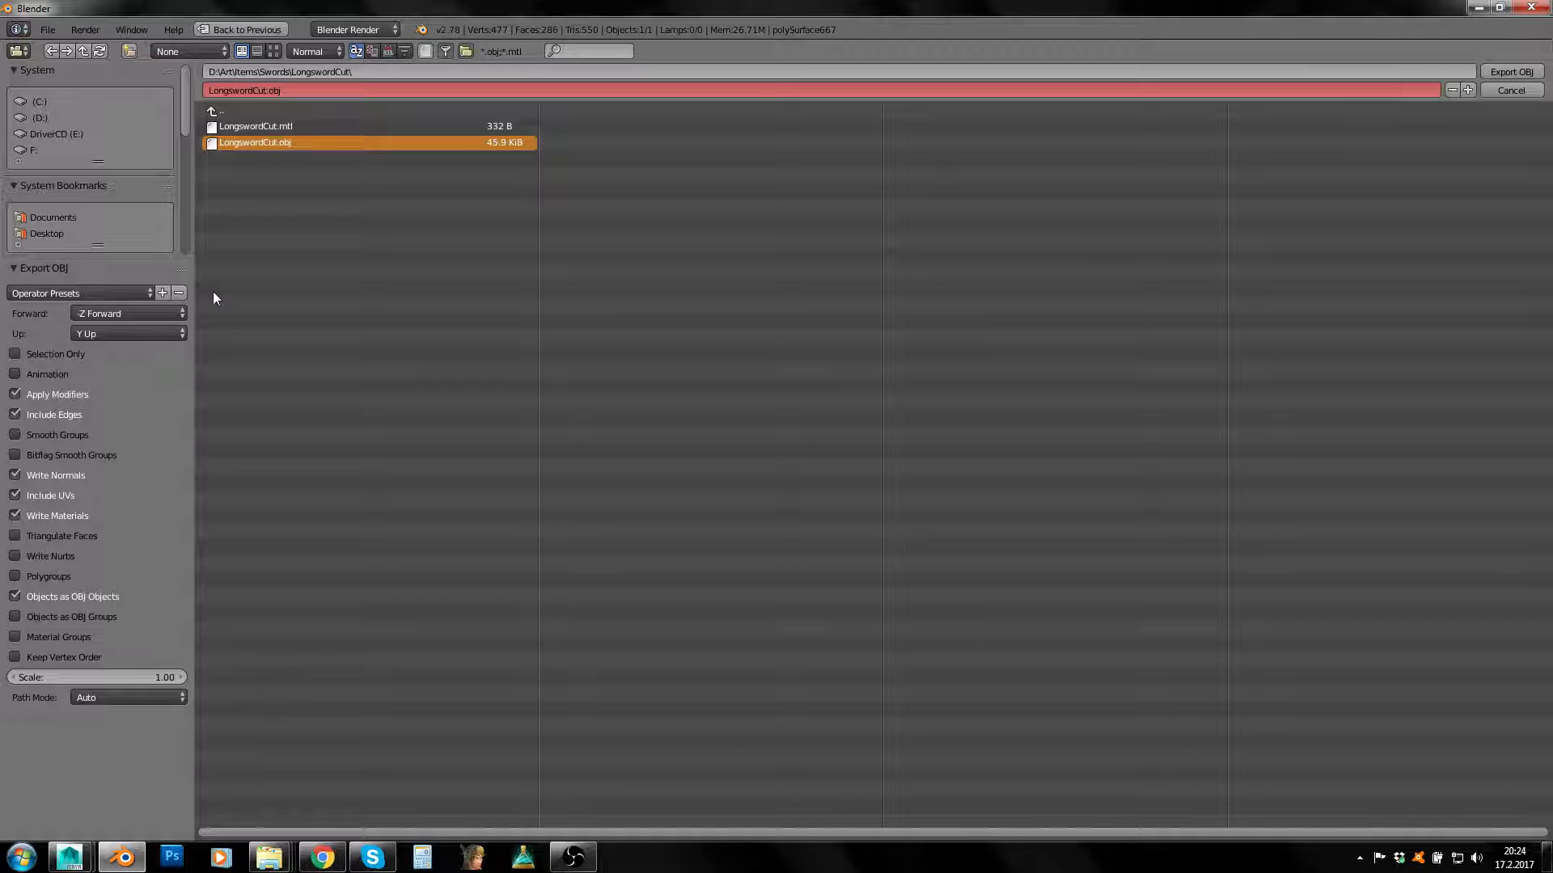
mouse_move(250, 359)
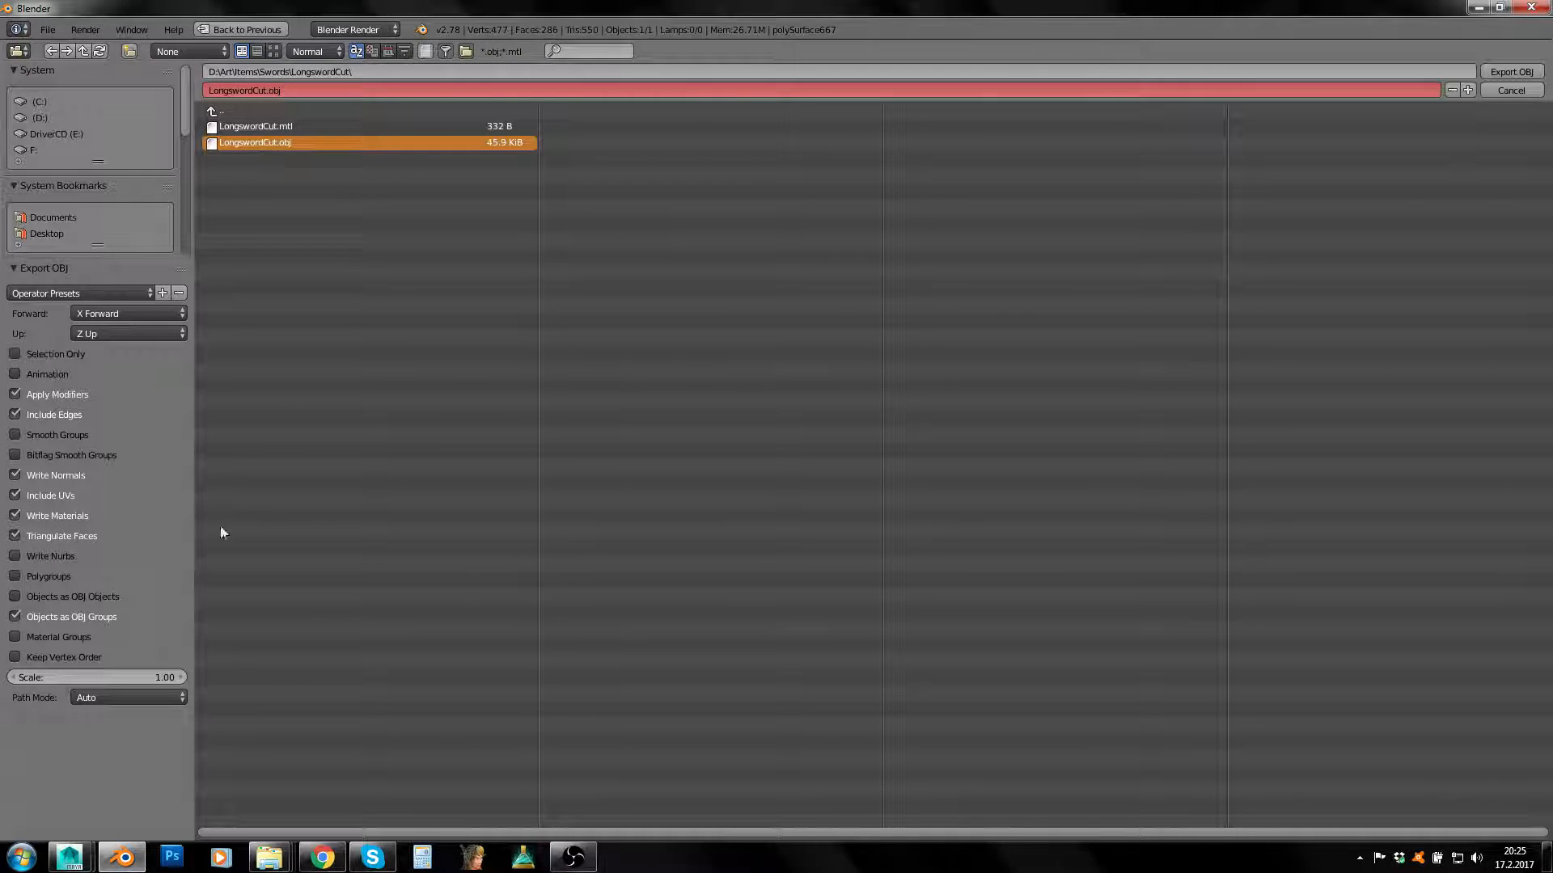
click(161, 293)
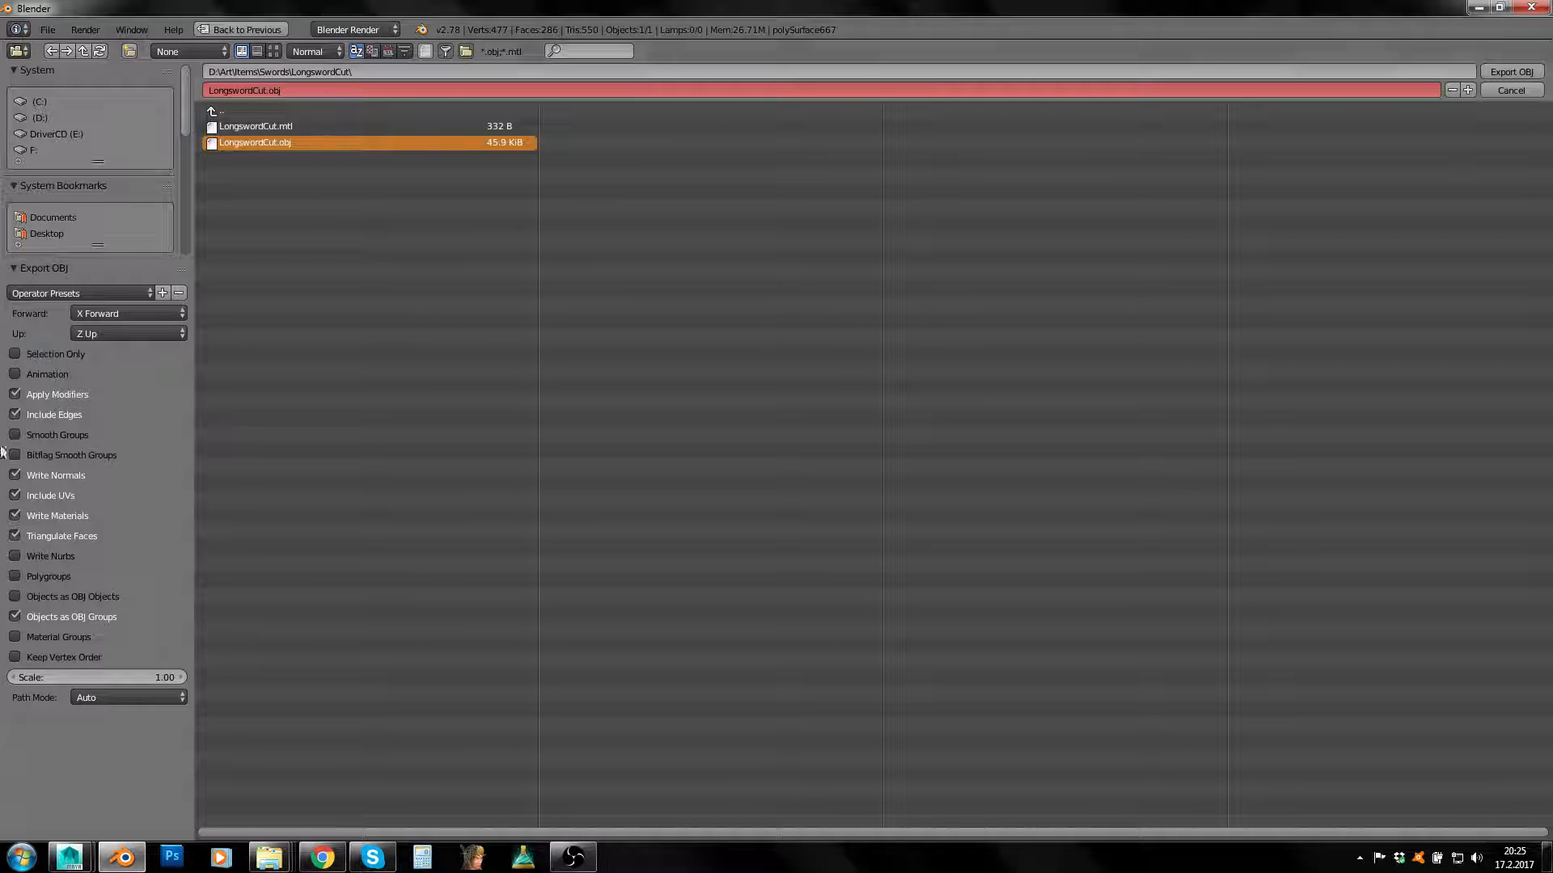
click(1510, 71)
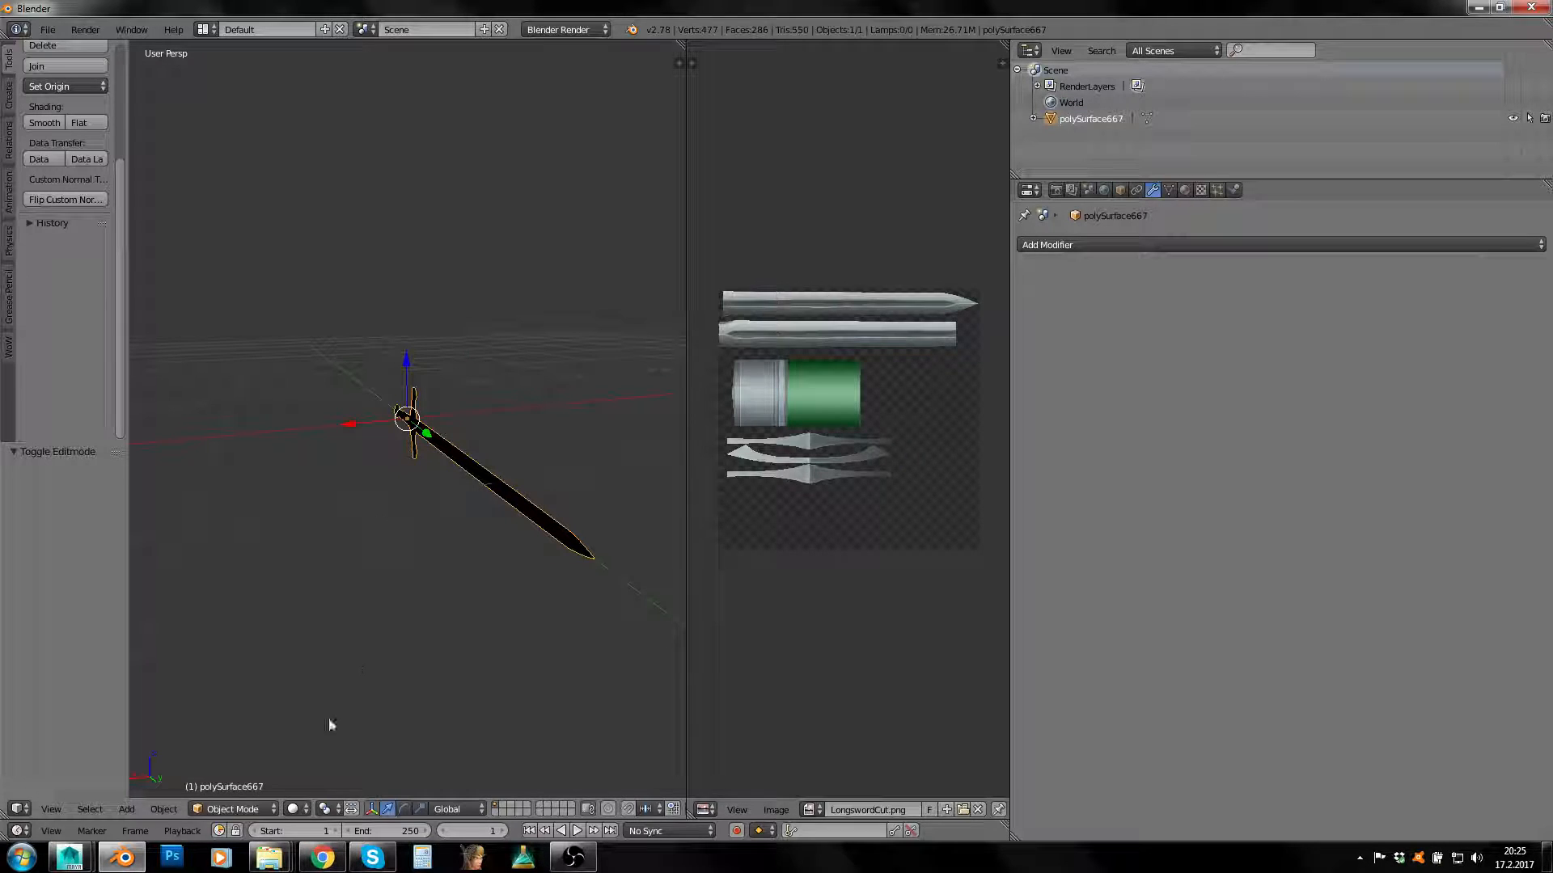